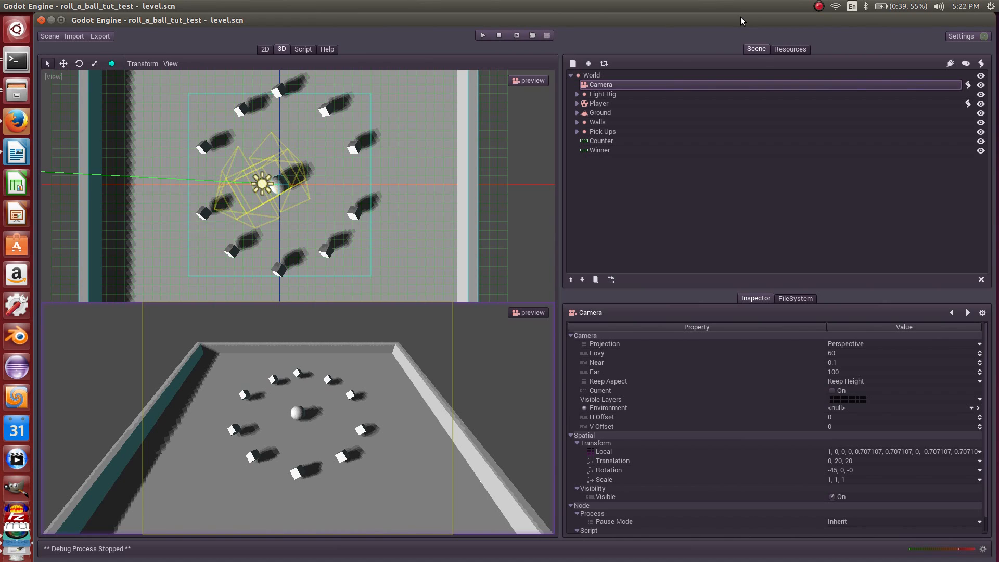
mouse_move(662, 25)
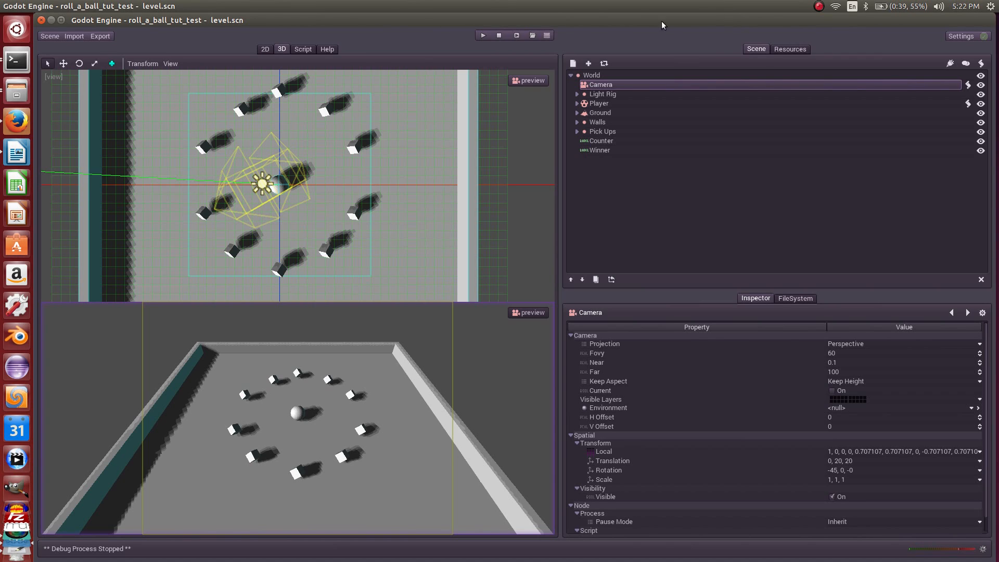
Step: Run the roll_a_ball_tut_test scene so the game window shows the ball, pick-ups and COUNT: 0
left_click(481, 36)
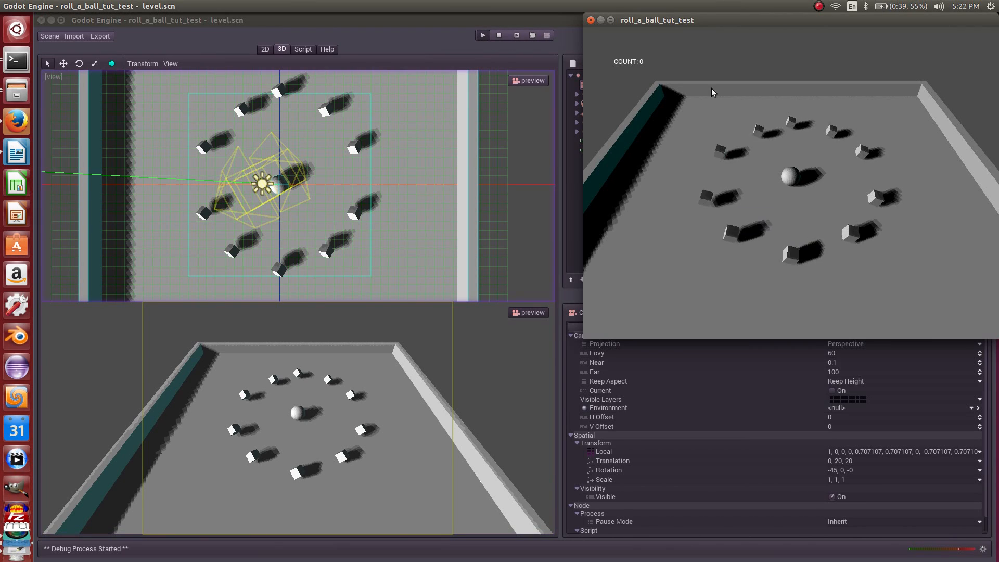